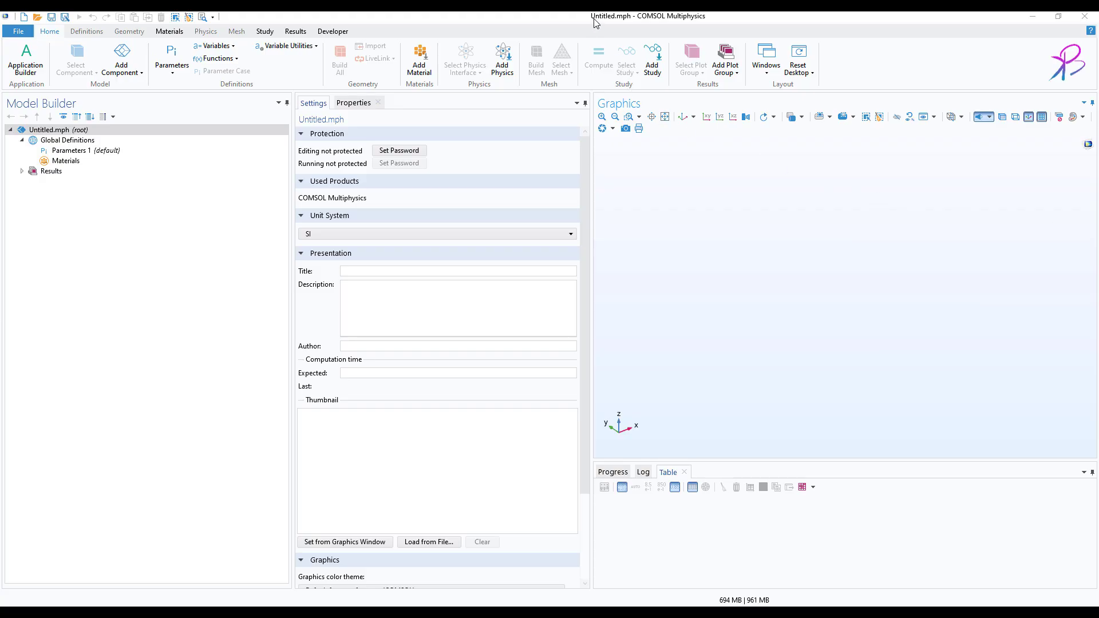
{"action": "mouse_move", "coordinate": [659, 230]}
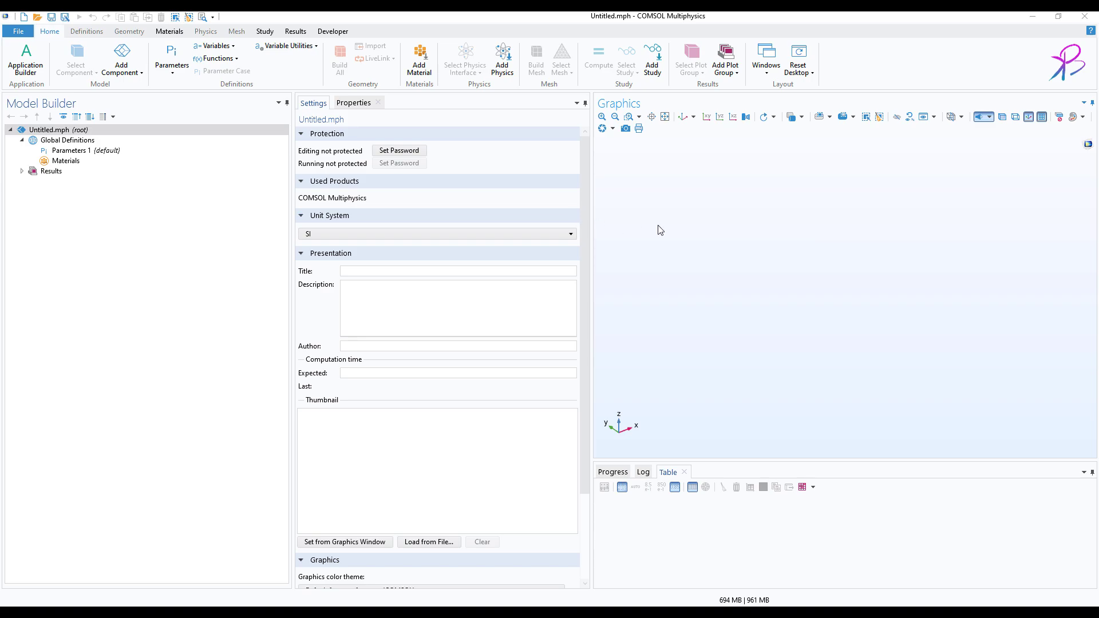
{"action": "mouse_move", "coordinate": [650, 165]}
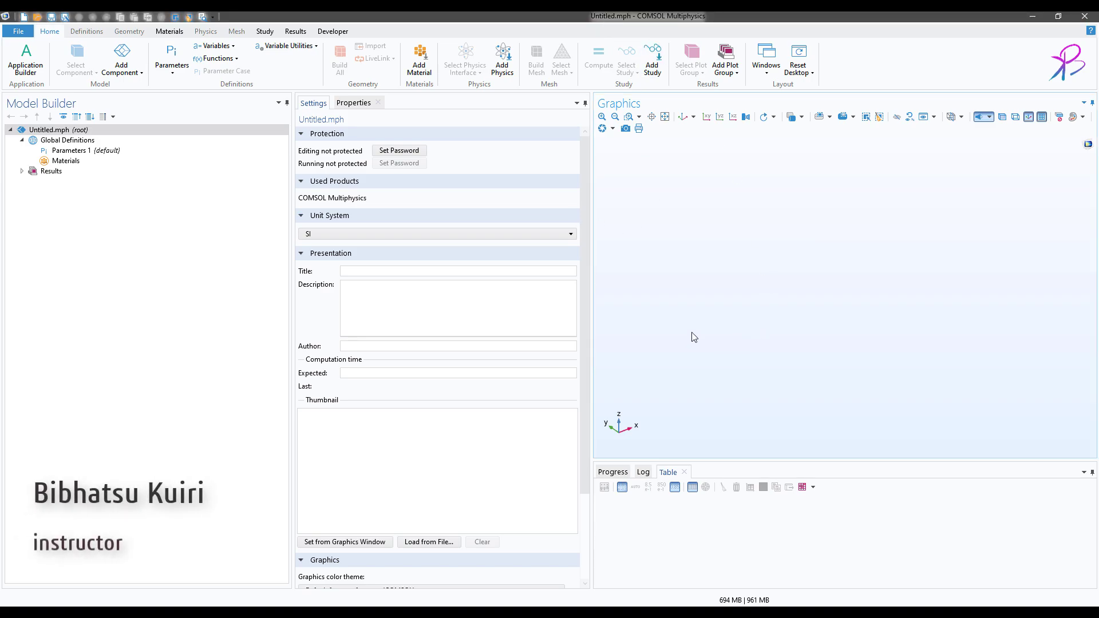
{"action": "mouse_move", "coordinate": [612, 269]}
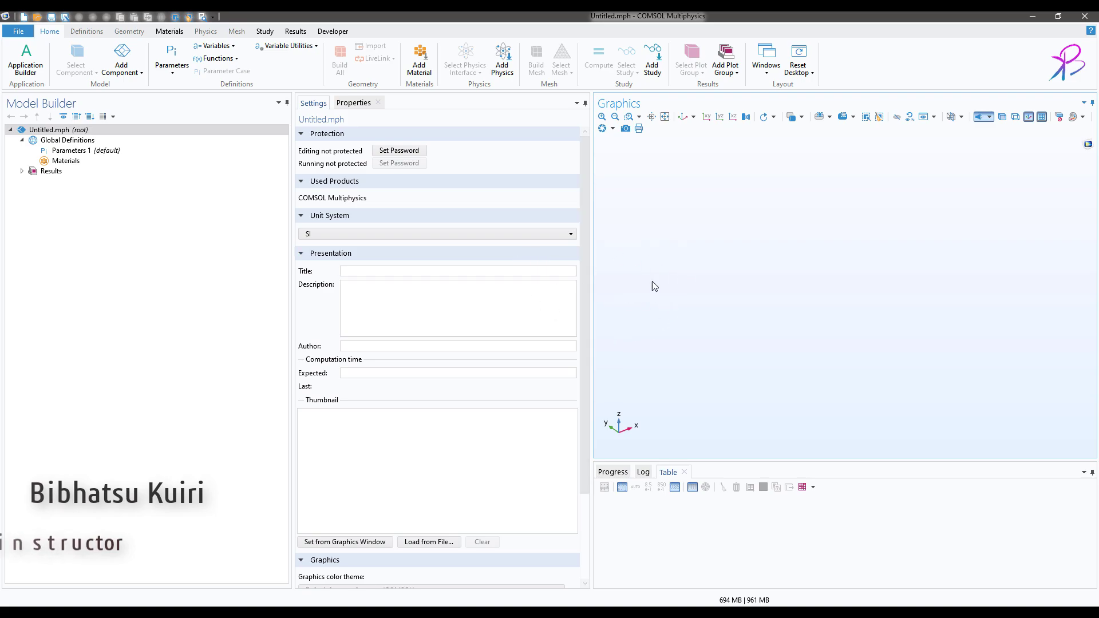
{"action": "mouse_move", "coordinate": [556, 234]}
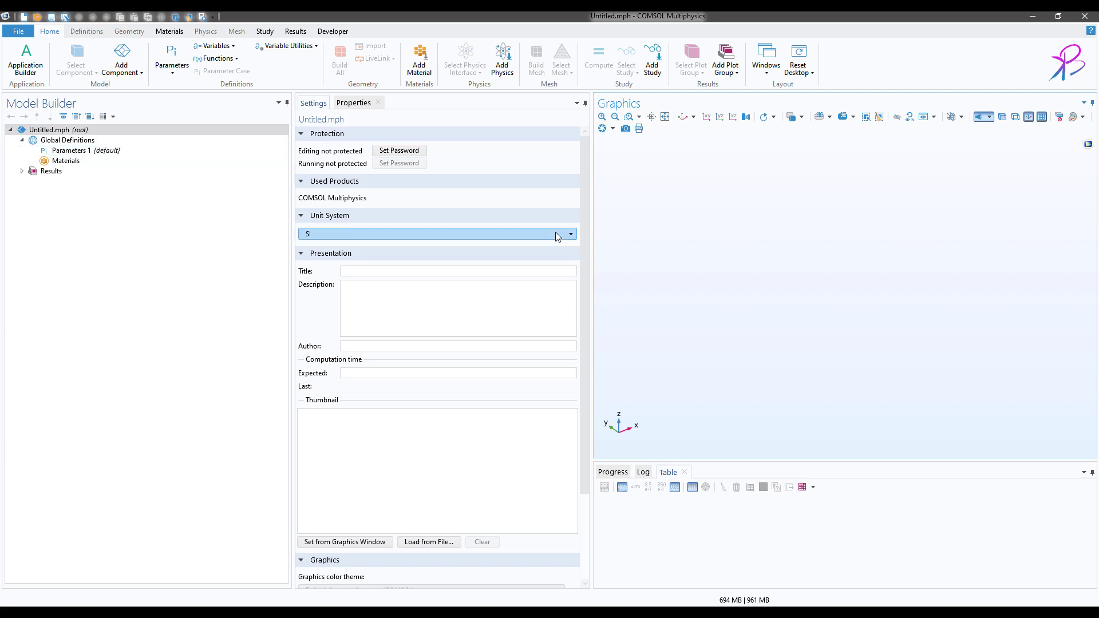
{"action": "mouse_move", "coordinate": [781, 328]}
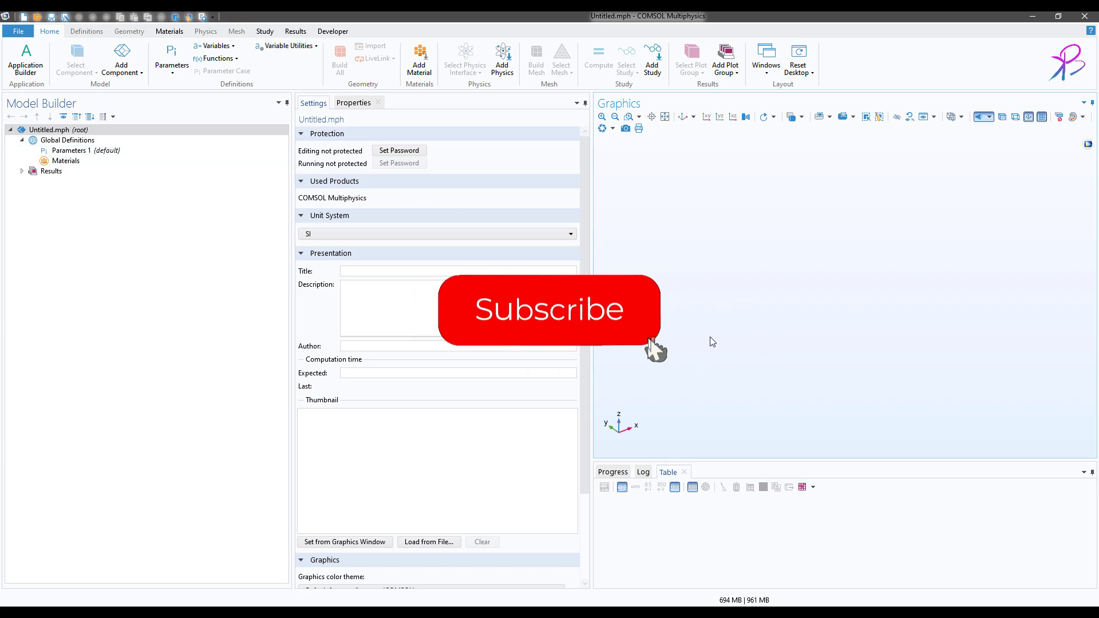
Open the Preferences window from the File menu
{"action": "left_click", "coordinate": [549, 309]}
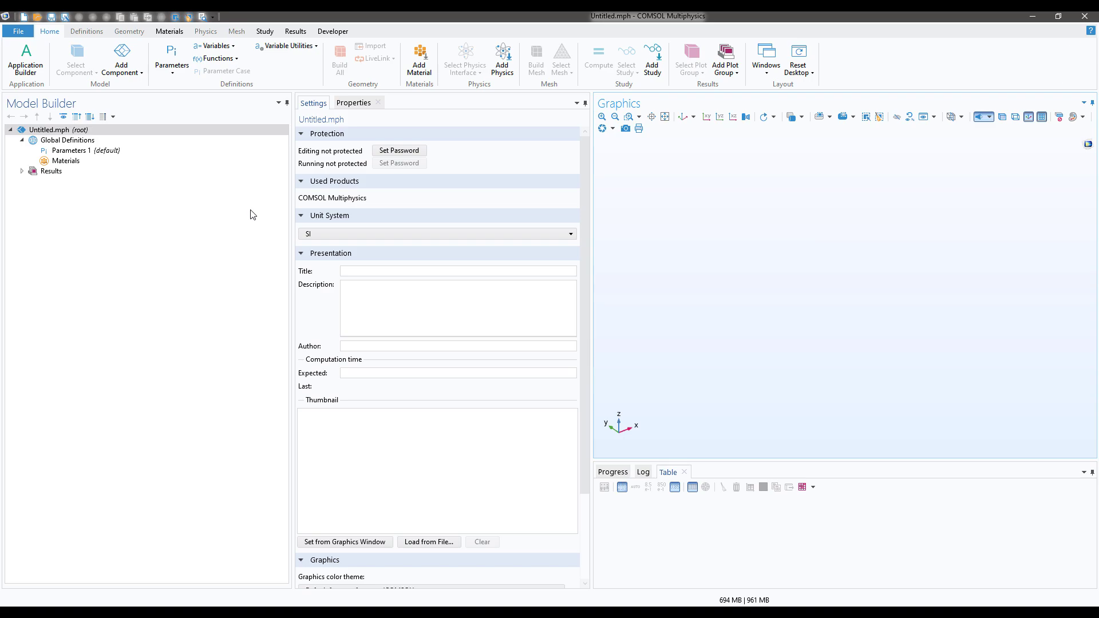
{"action": "mouse_move", "coordinate": [18, 31]}
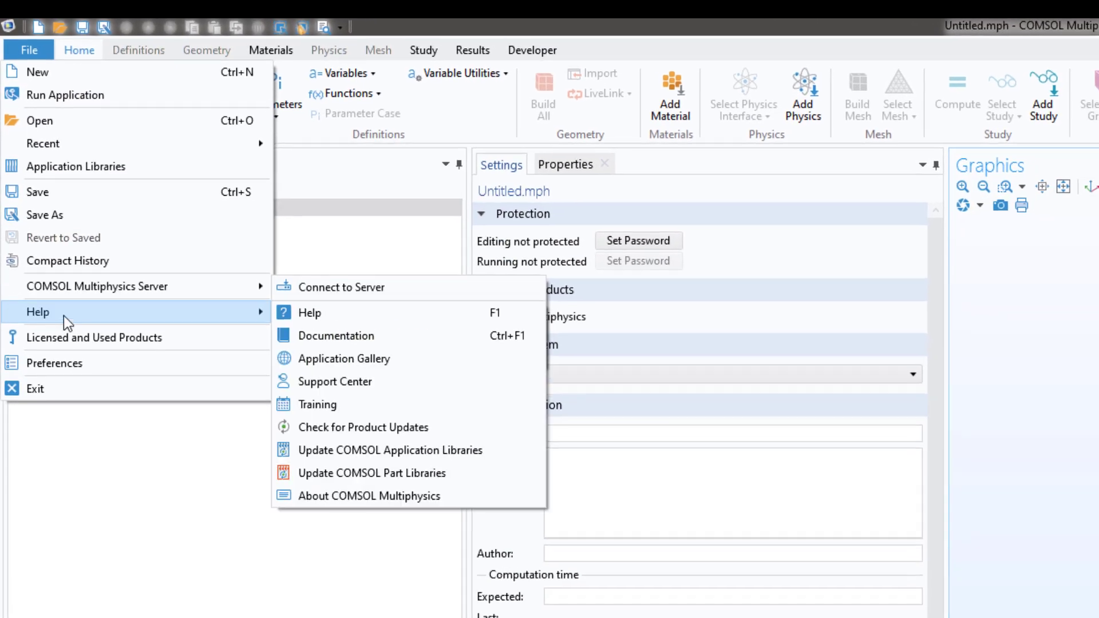
{"action": "mouse_move", "coordinate": [51, 336]}
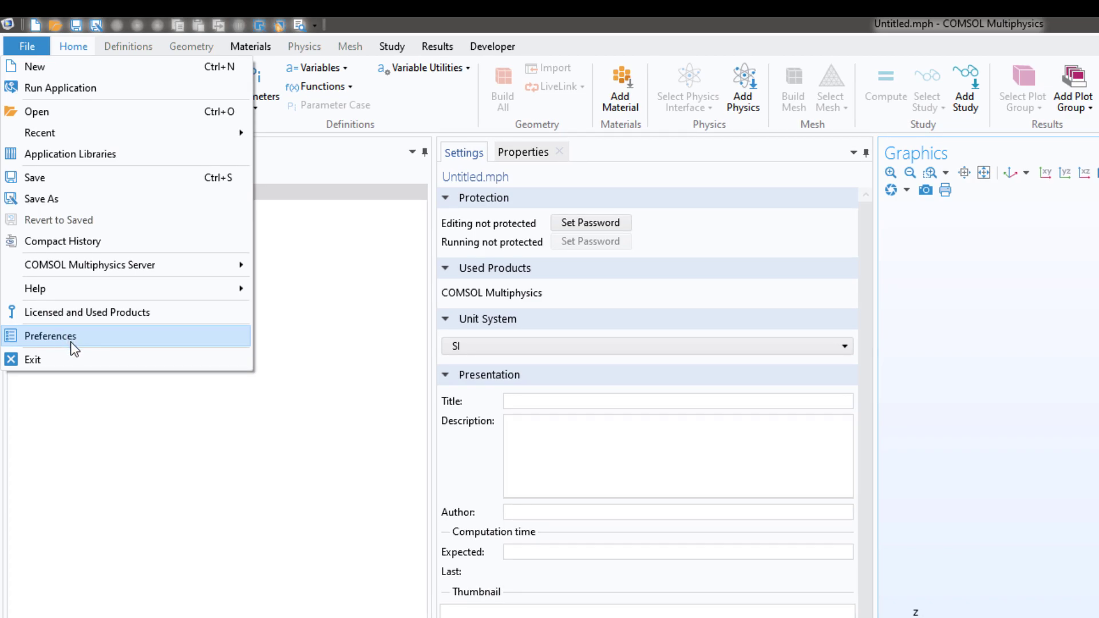
{"action": "left_click", "coordinate": [50, 336]}
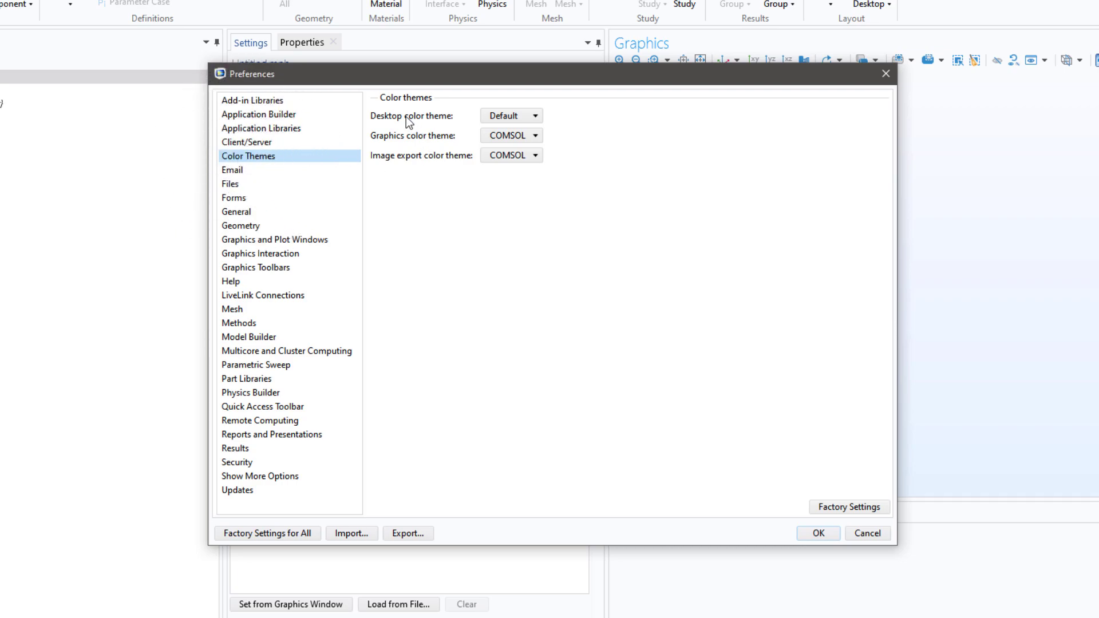
{"action": "mouse_move", "coordinate": [419, 124]}
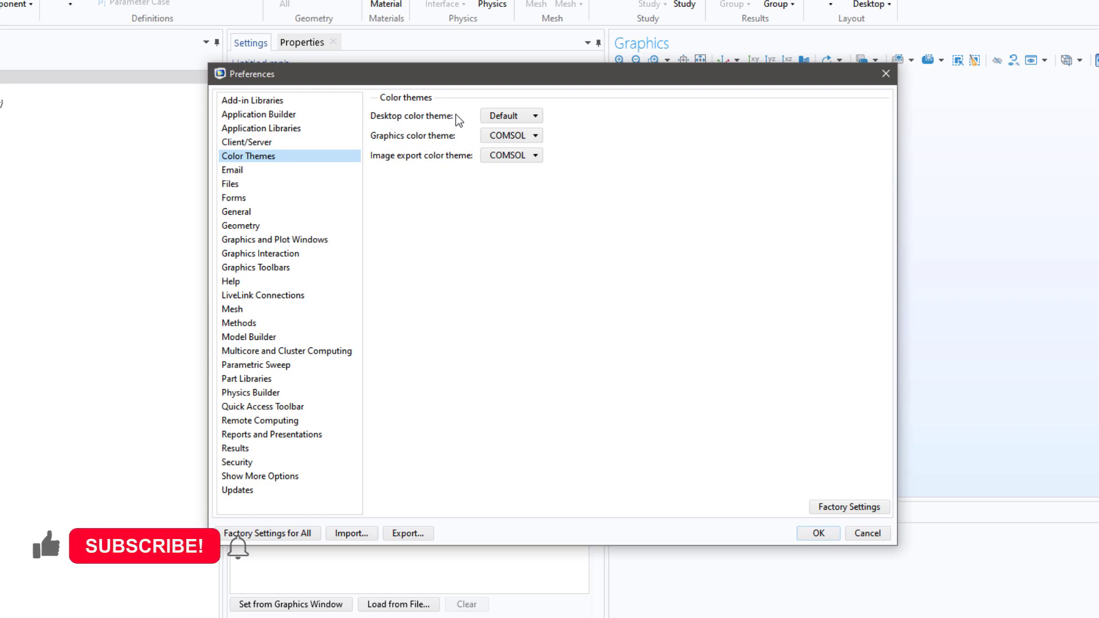
{"action": "mouse_move", "coordinate": [404, 162]}
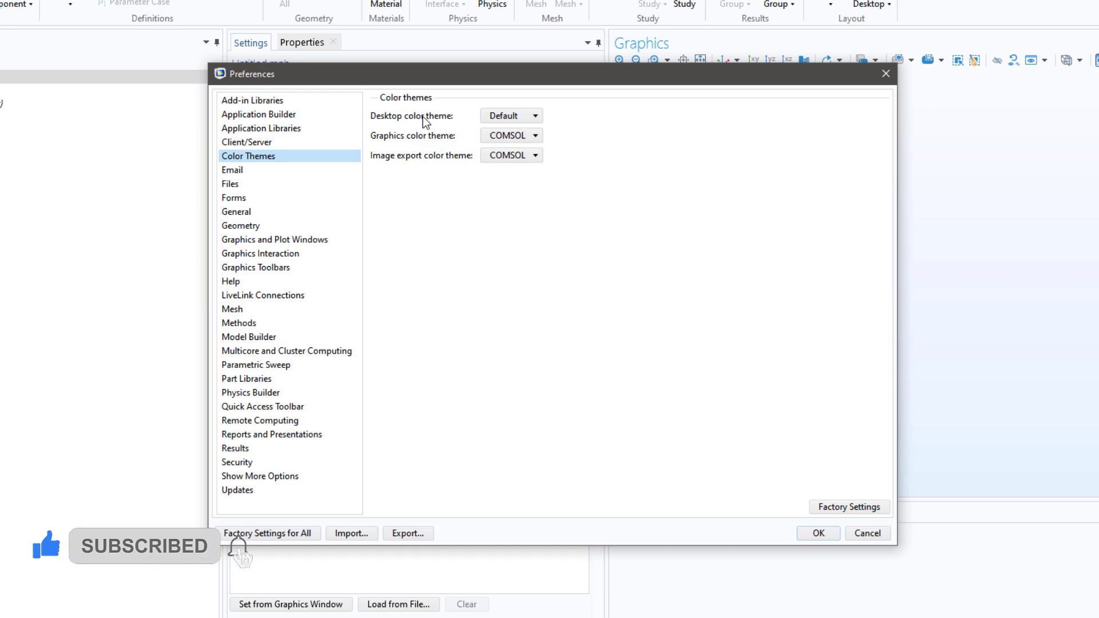
Switch the desktop color theme and graphics color theme both to Dark
{"action": "left_click", "coordinate": [510, 116]}
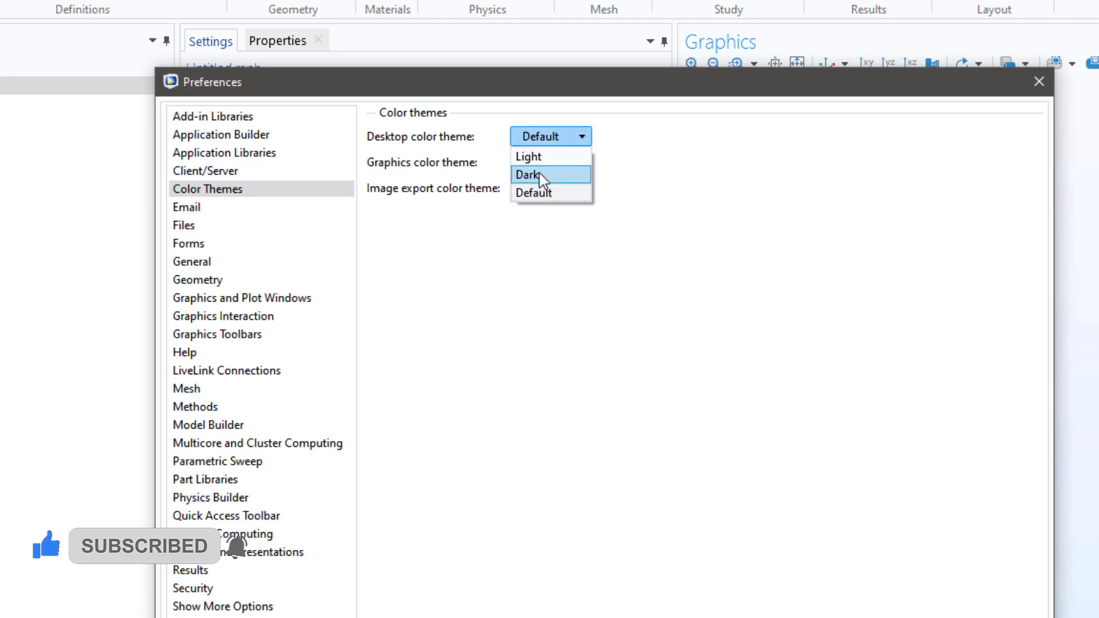
{"action": "left_click", "coordinate": [527, 175]}
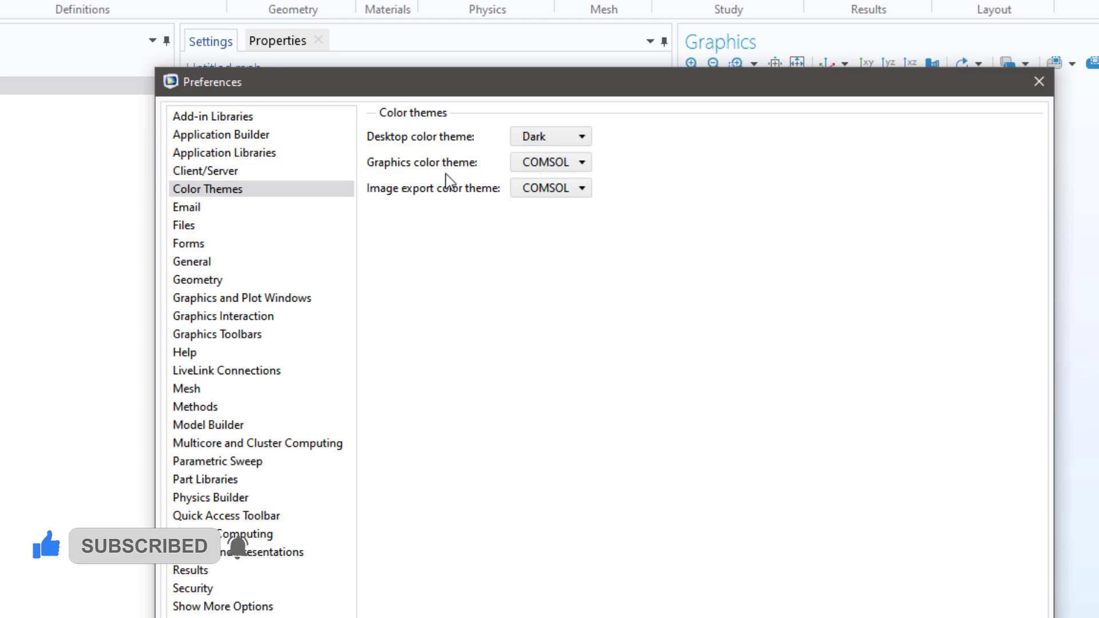
{"action": "left_click", "coordinate": [549, 162]}
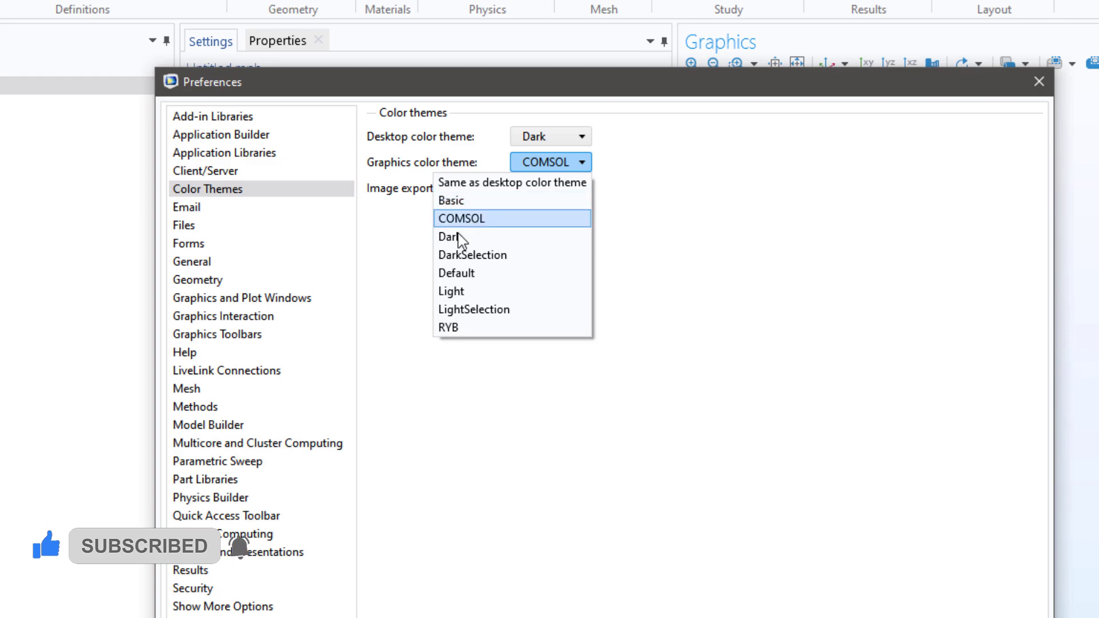
{"action": "left_click", "coordinate": [447, 237]}
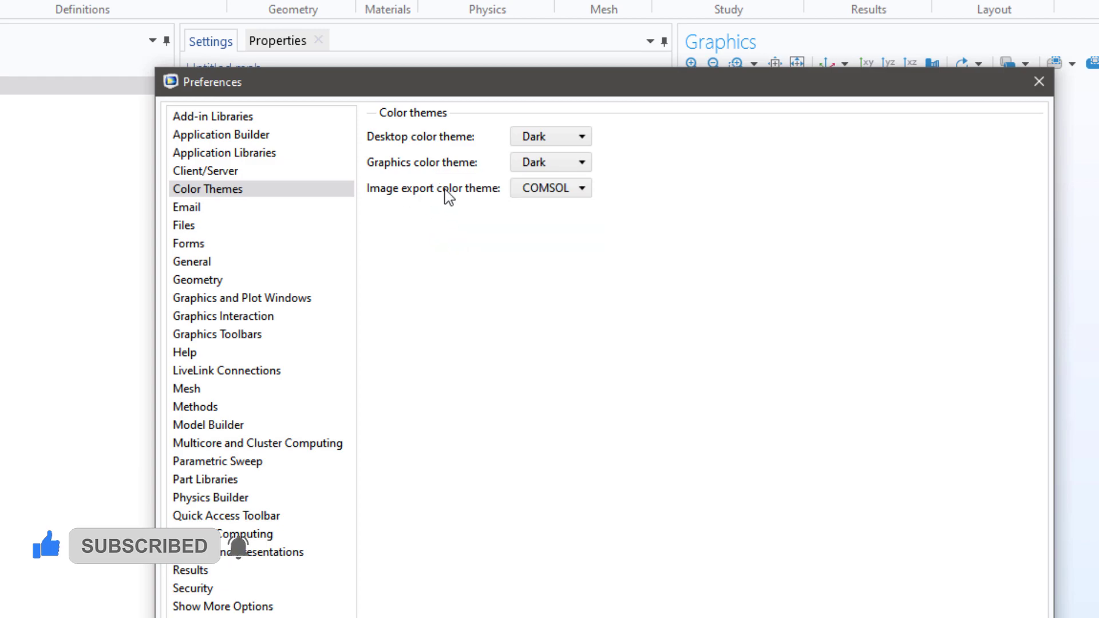
{"action": "mouse_move", "coordinate": [703, 98]}
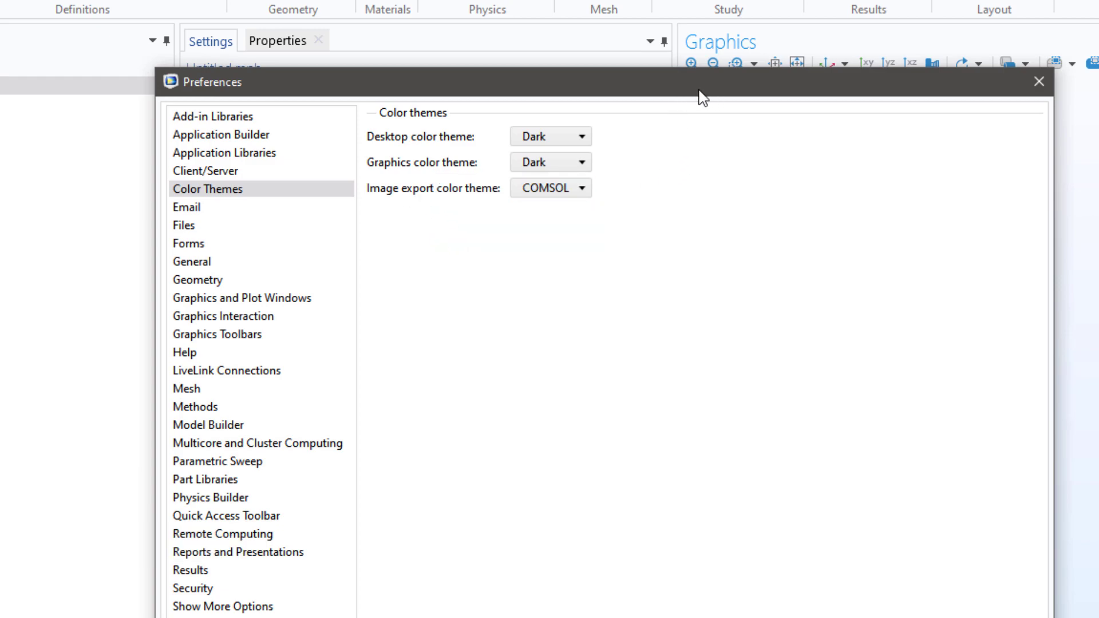
{"action": "mouse_move", "coordinate": [821, 98]}
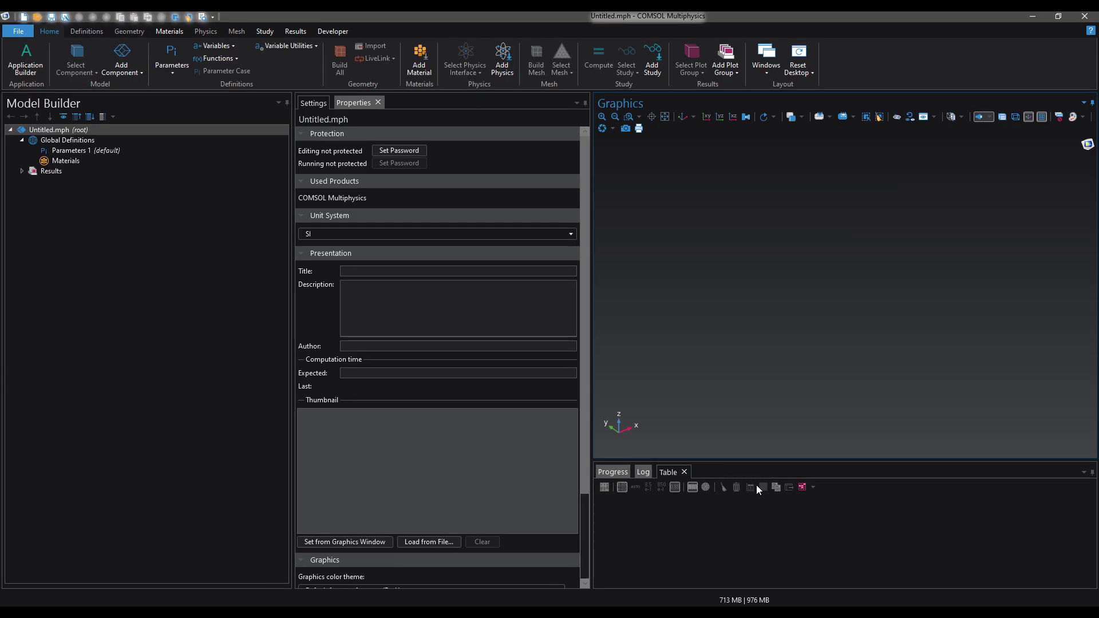
{"action": "mouse_move", "coordinate": [655, 276]}
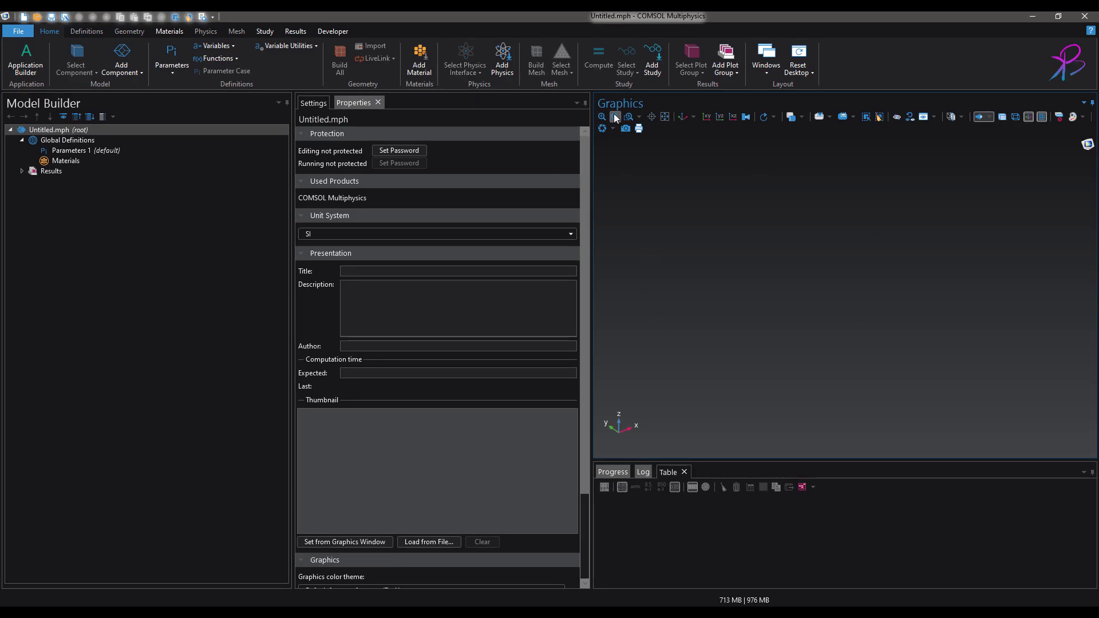
{"action": "mouse_move", "coordinate": [699, 381]}
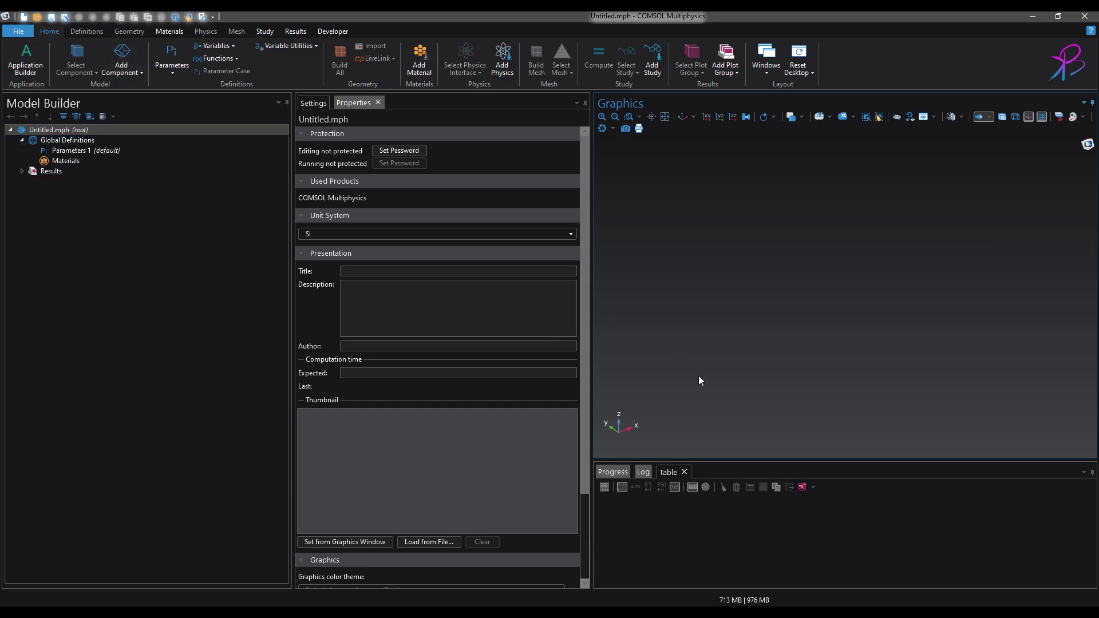
{"action": "mouse_move", "coordinate": [790, 361]}
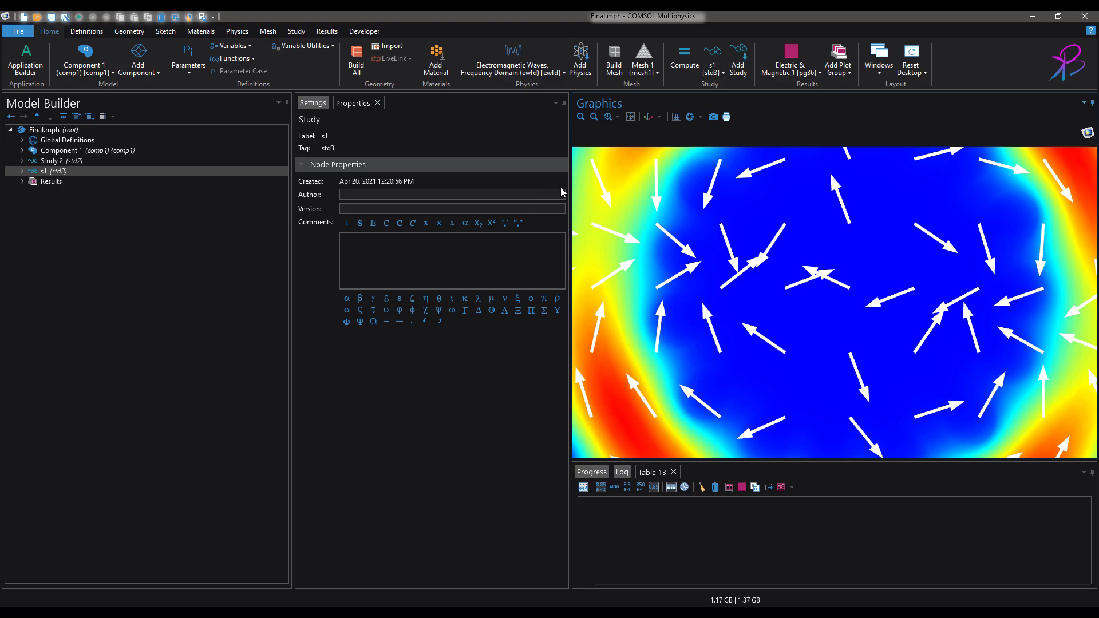
{"action": "mouse_move", "coordinate": [875, 316]}
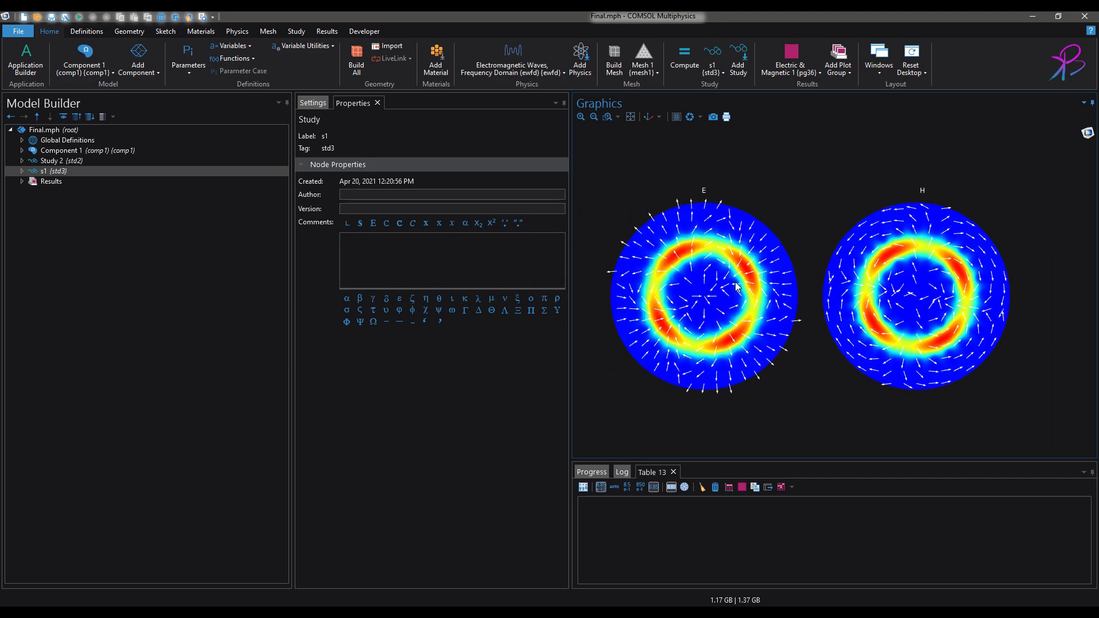
{"action": "mouse_move", "coordinate": [715, 248]}
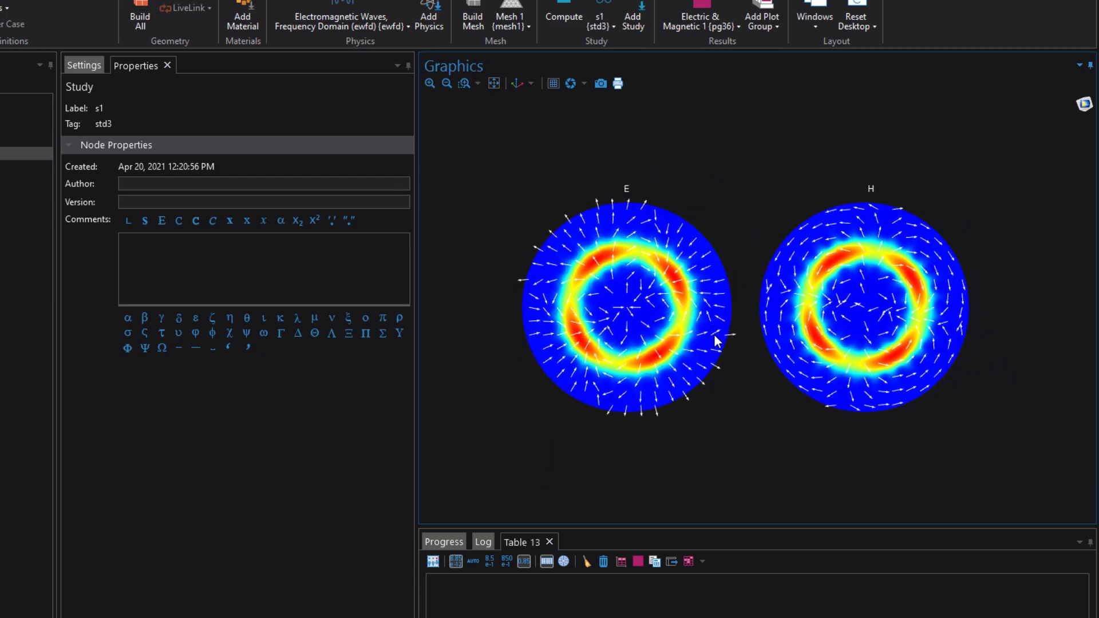
{"action": "mouse_move", "coordinate": [615, 271]}
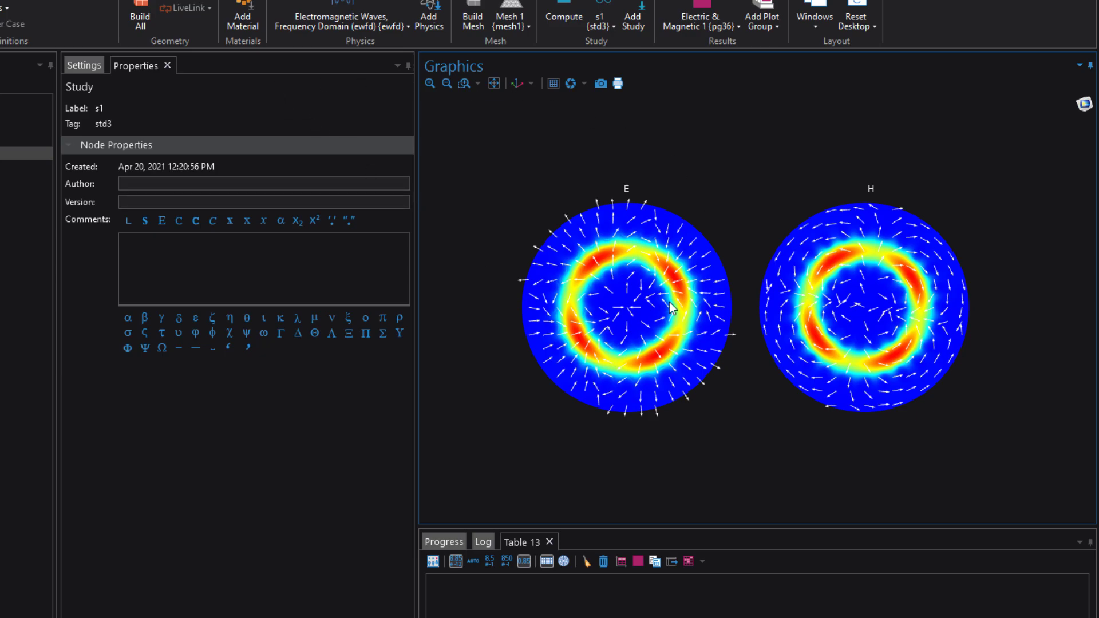
{"action": "mouse_move", "coordinate": [671, 267]}
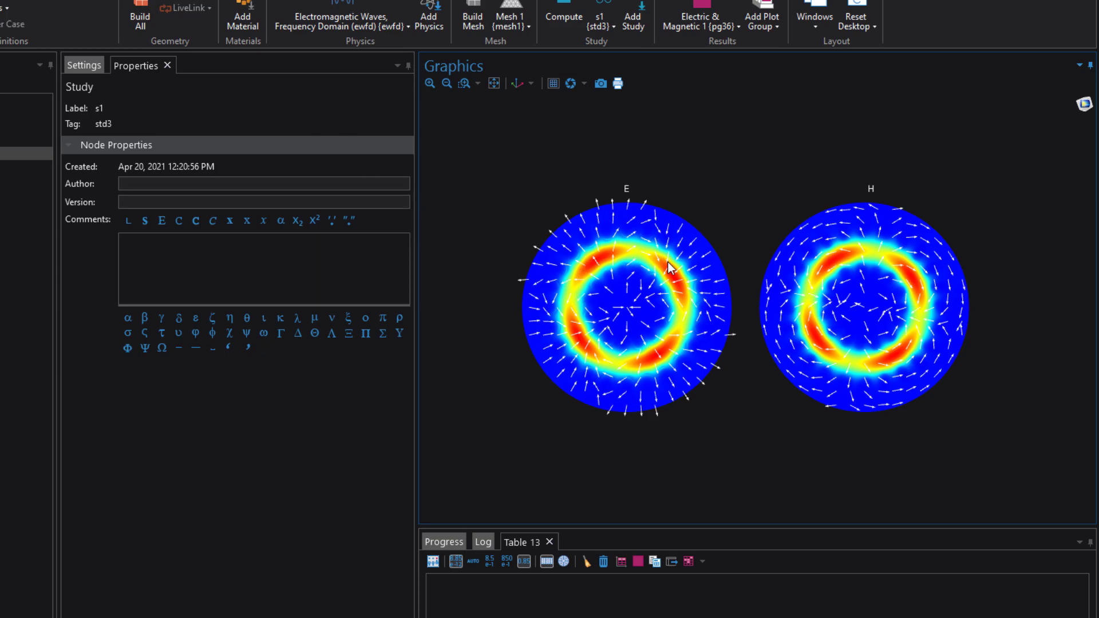